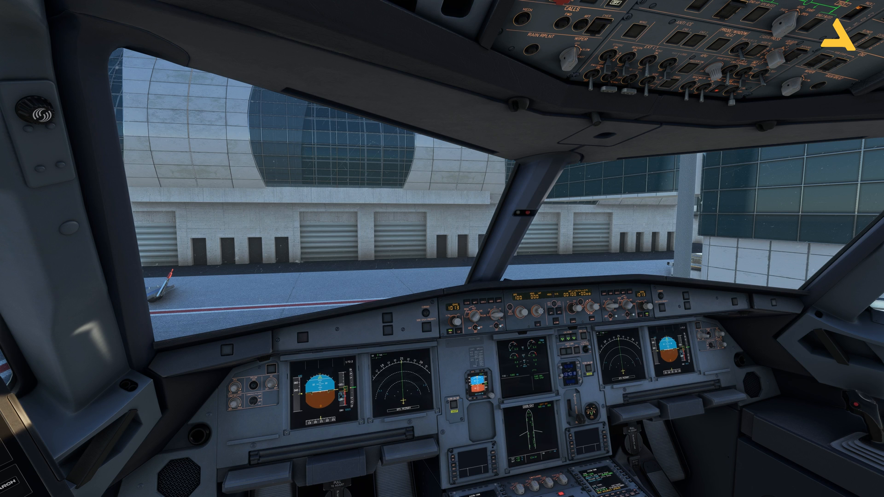
pyautogui.moveTo(448, 264)
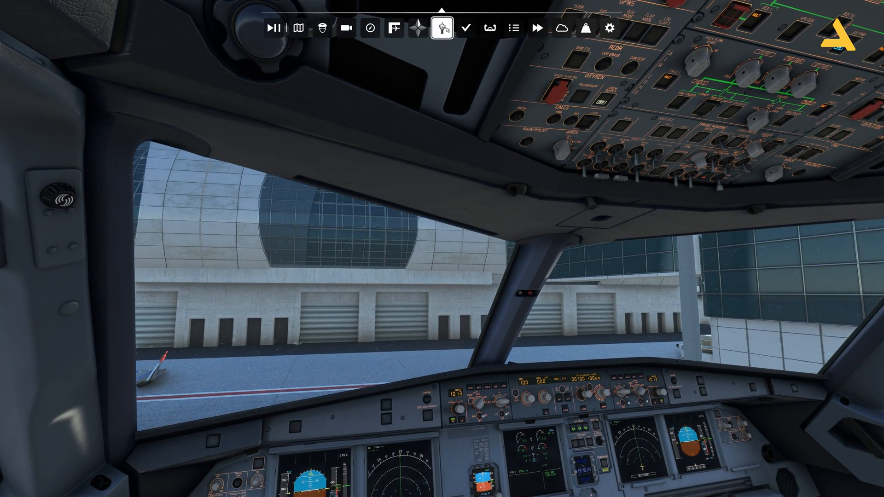
# Open the ATC window and tune COM1 to Dubai Ground on 121.650
pyautogui.click(443, 28)
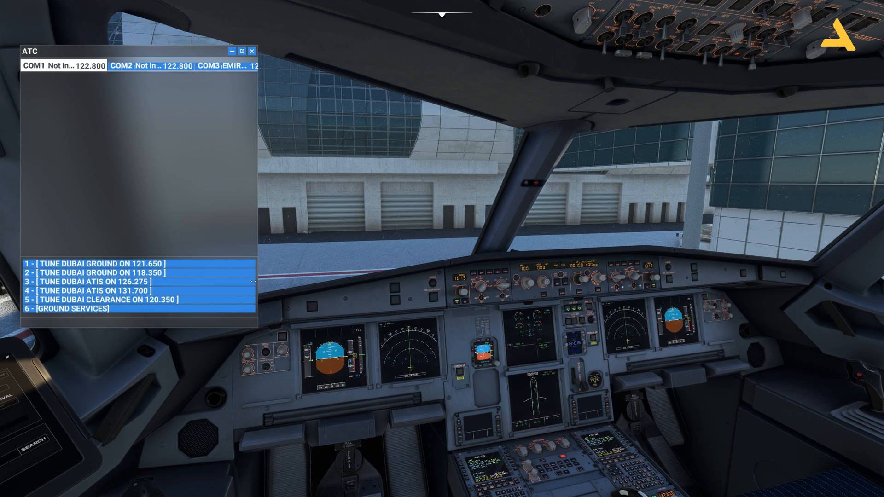
pyautogui.click(68, 309)
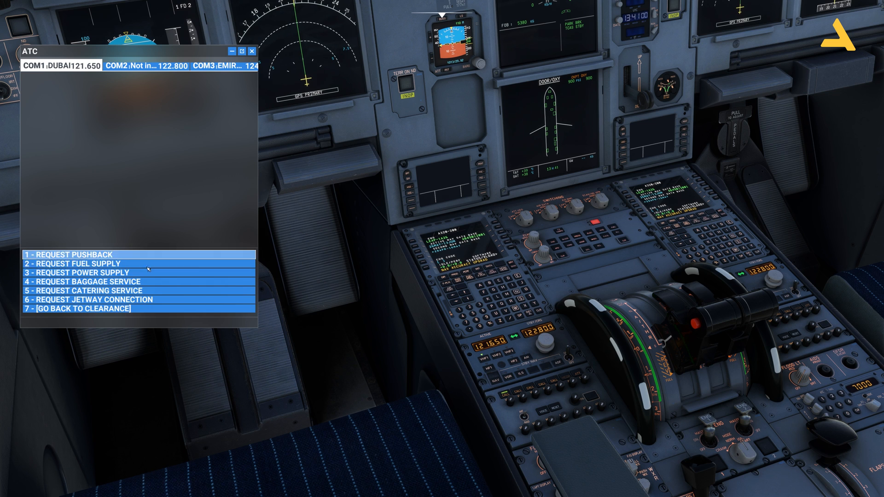
pyautogui.moveTo(199, 259)
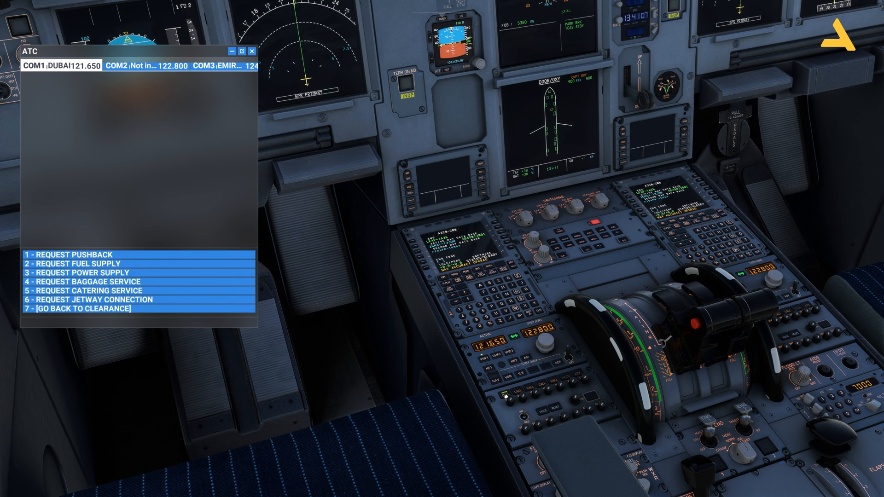
pyautogui.moveTo(398, 387)
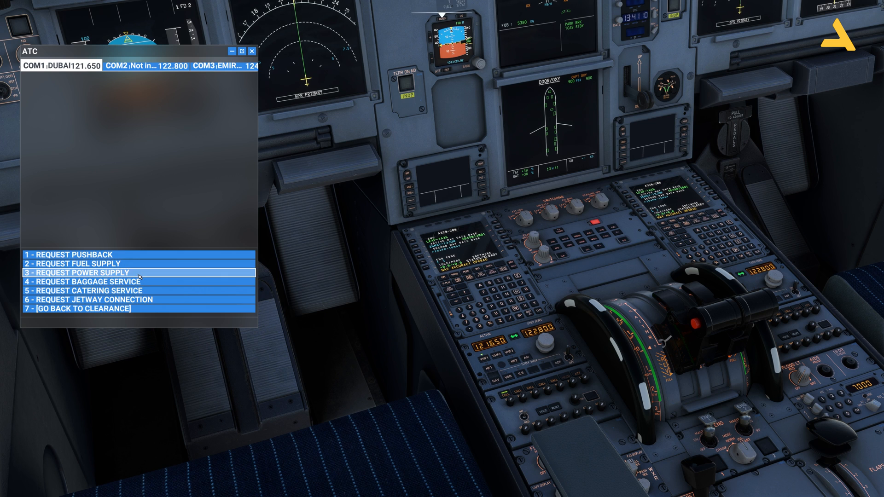
# Request a ground power unit, then baggage service, from Dubai Ground
pyautogui.click(77, 272)
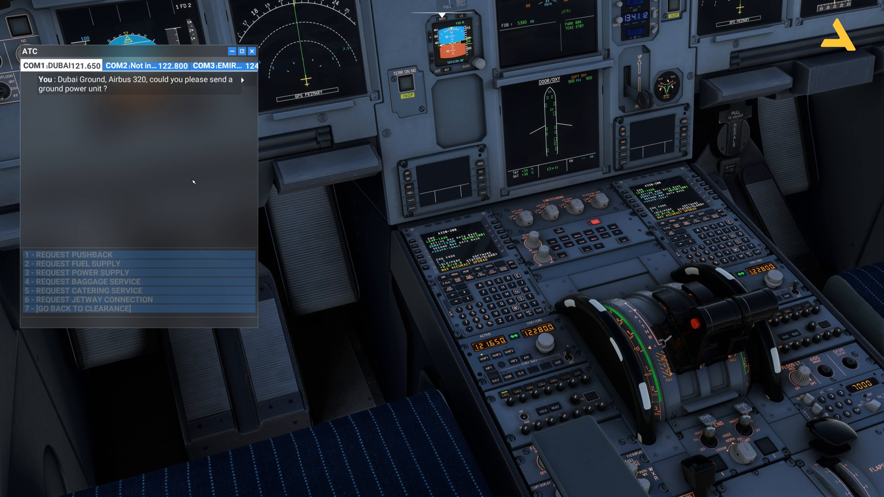
pyautogui.moveTo(199, 211)
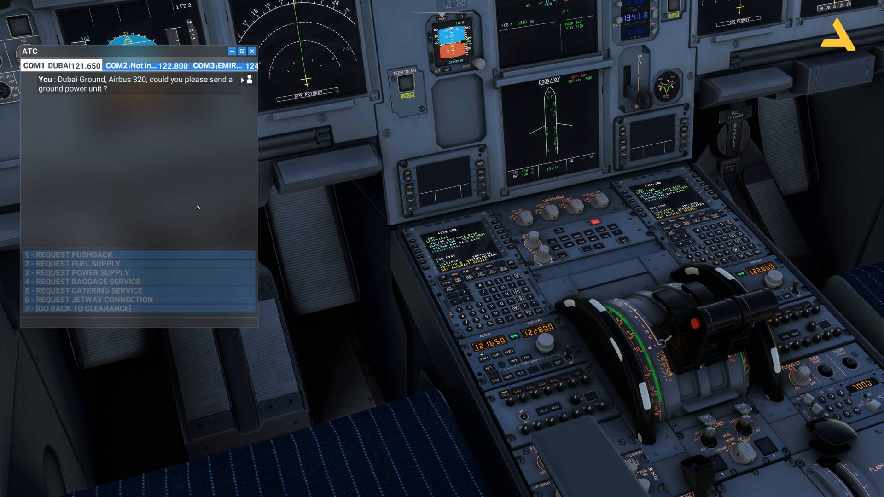
pyautogui.click(79, 272)
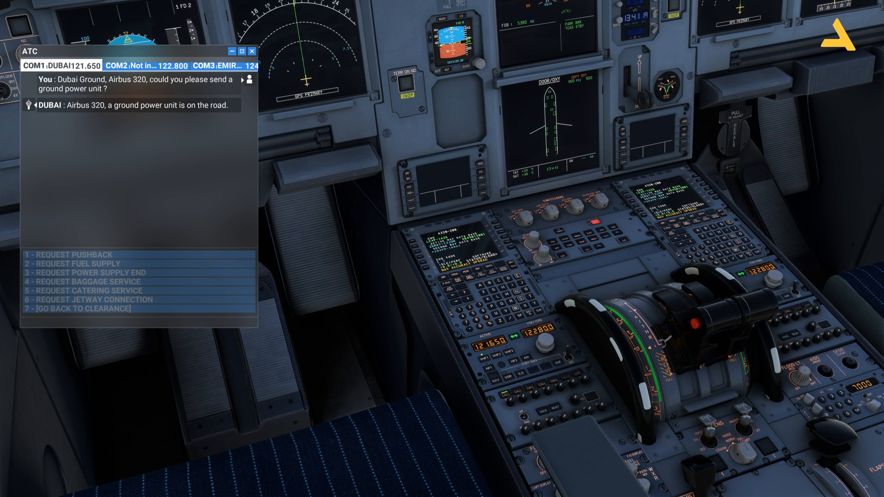
pyautogui.moveTo(397, 366)
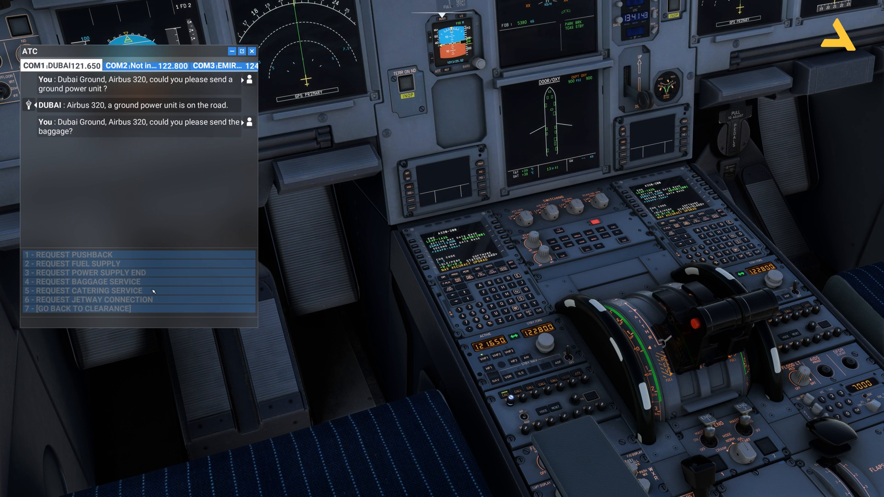
pyautogui.click(86, 281)
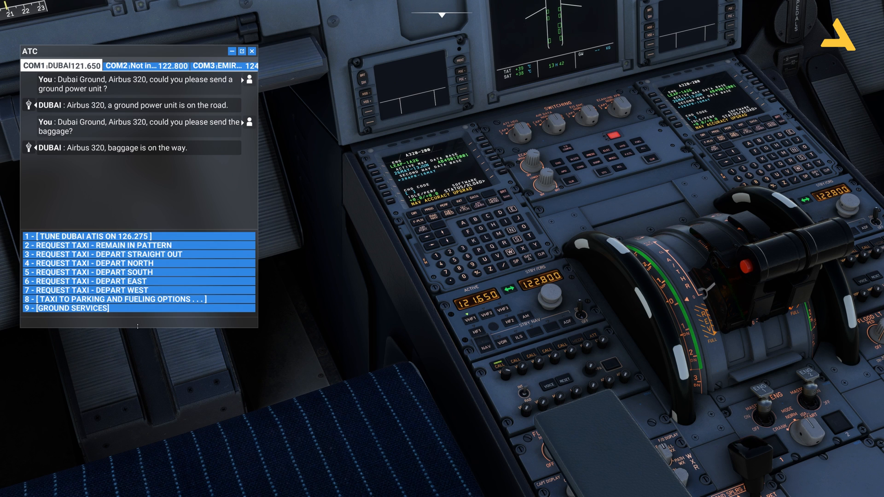
pyautogui.moveTo(122, 321)
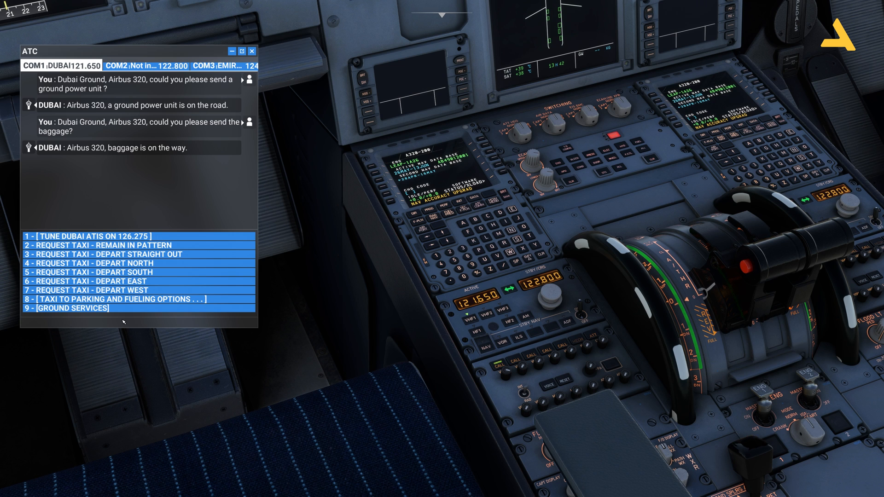
pyautogui.moveTo(138, 245)
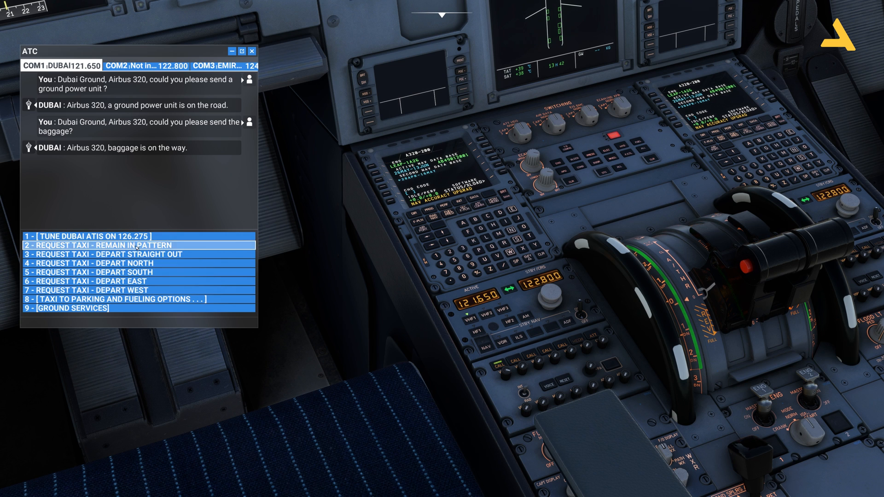
# Send Dubai Ground a taxi request to the active runway, departing west
pyautogui.click(135, 245)
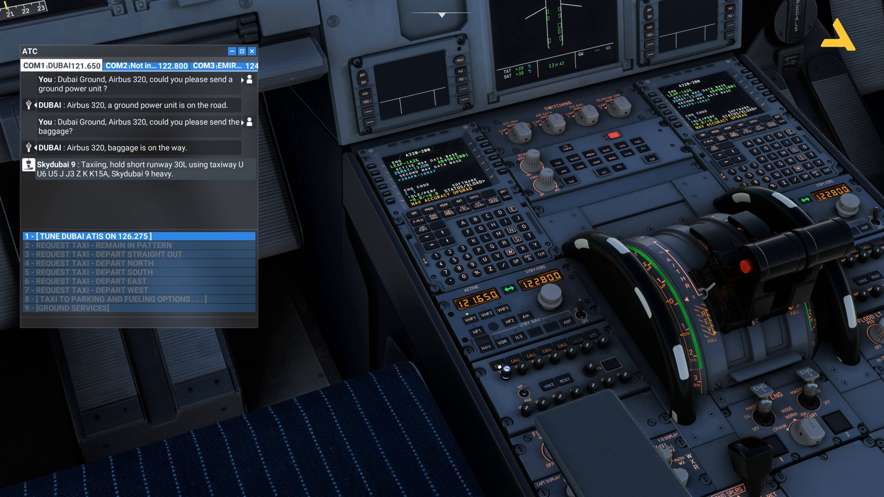
pyautogui.moveTo(264, 260)
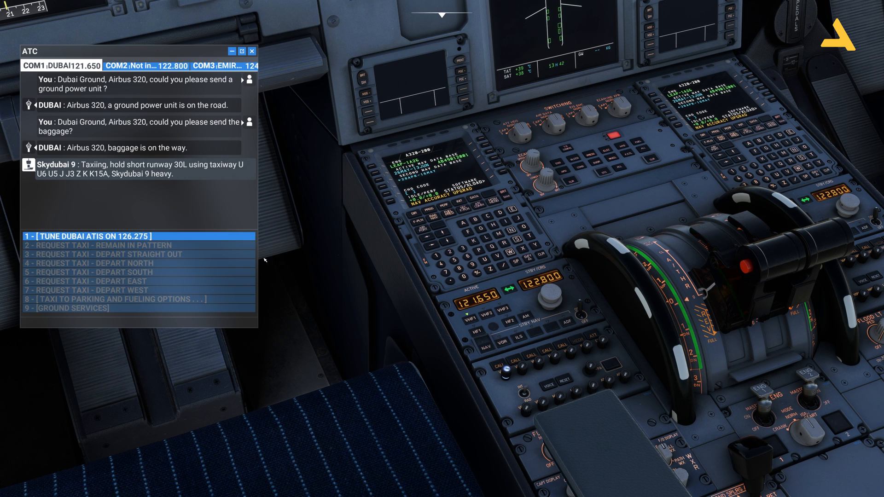
pyautogui.moveTo(240, 257)
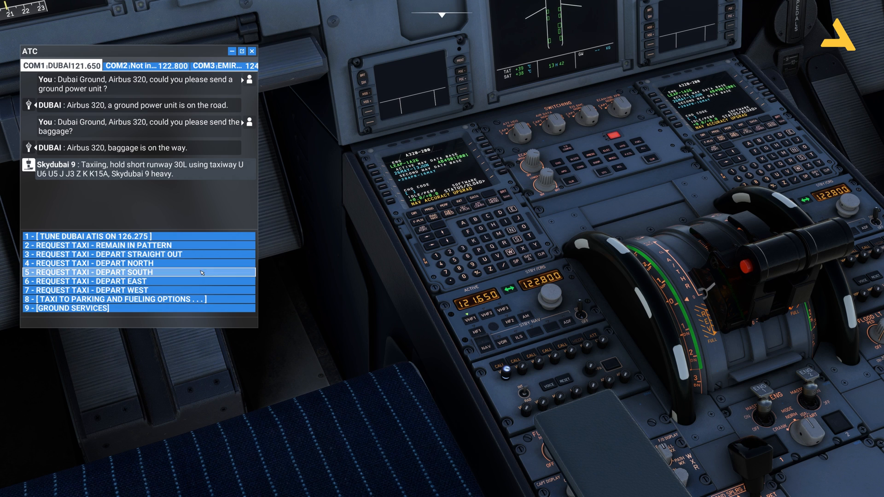
pyautogui.moveTo(355, 329)
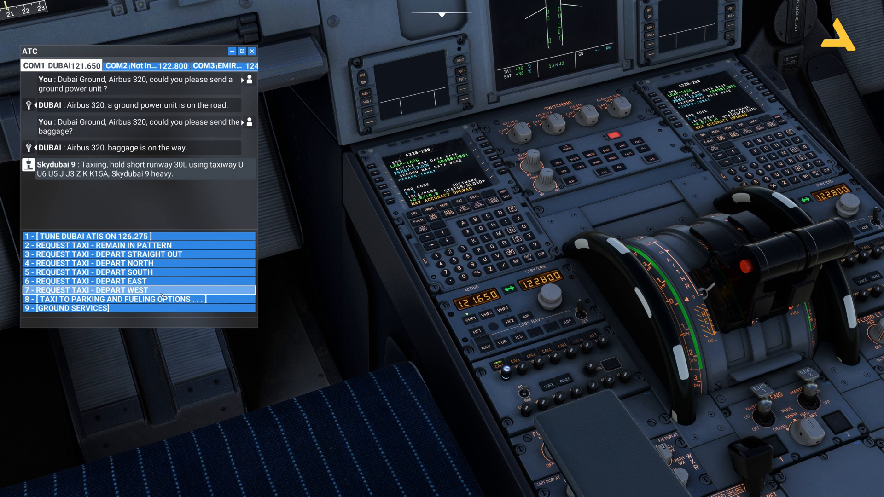
pyautogui.click(85, 290)
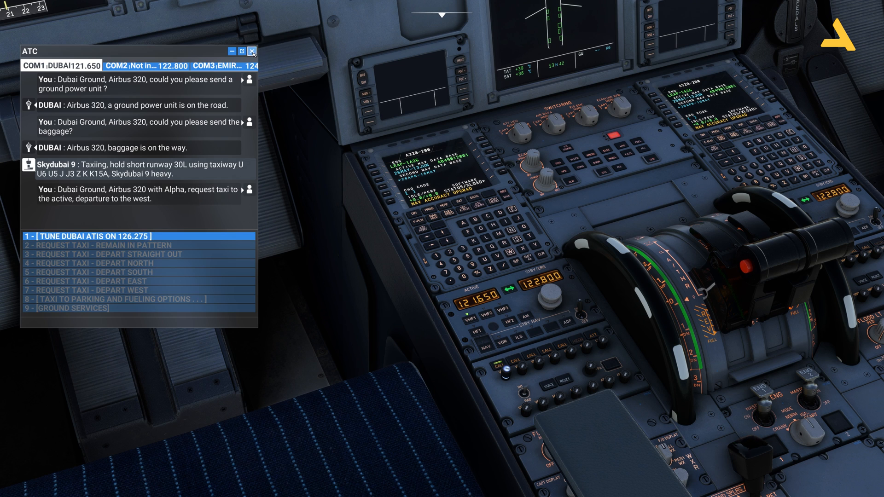